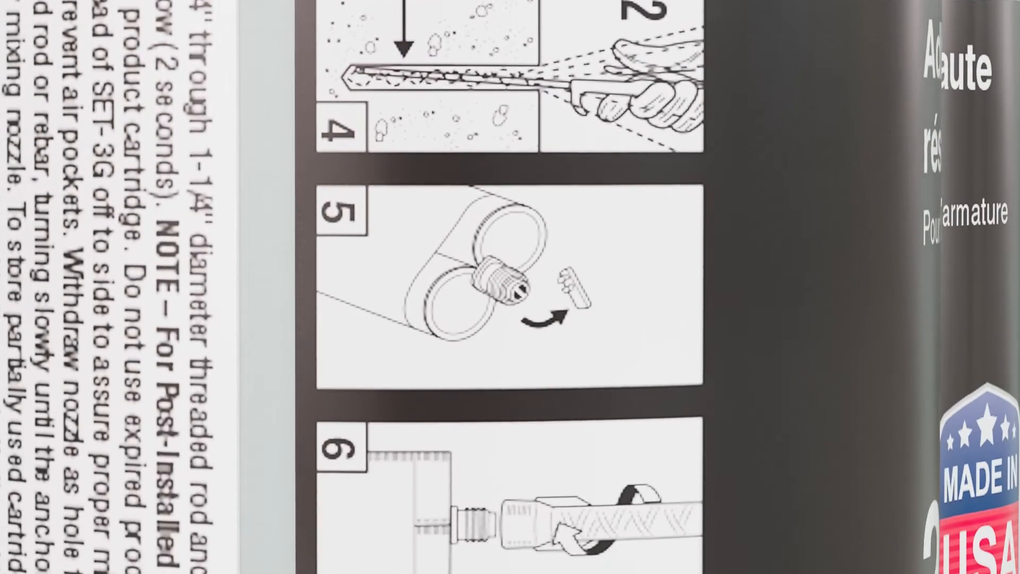
pyautogui.scroll(-3)
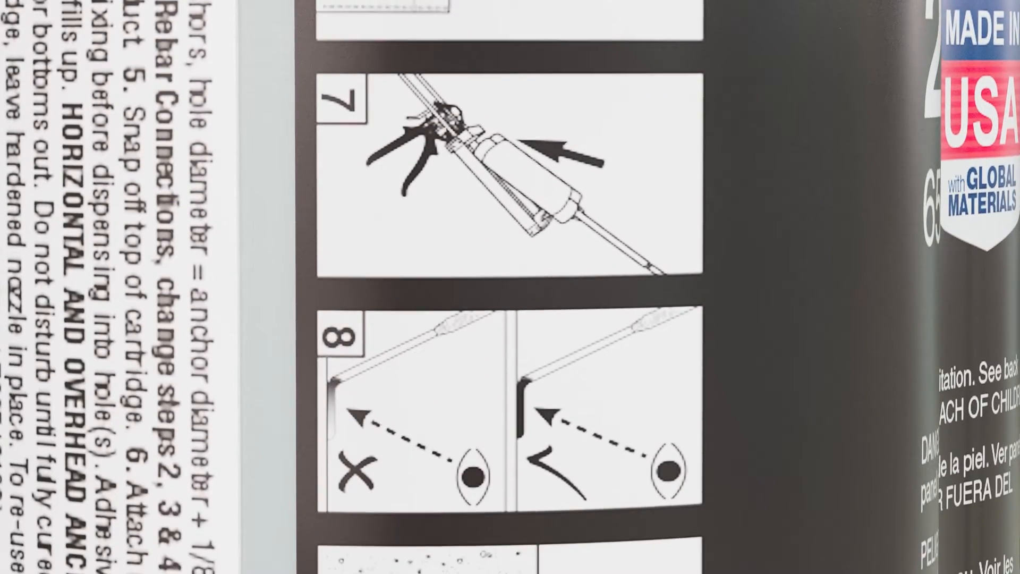